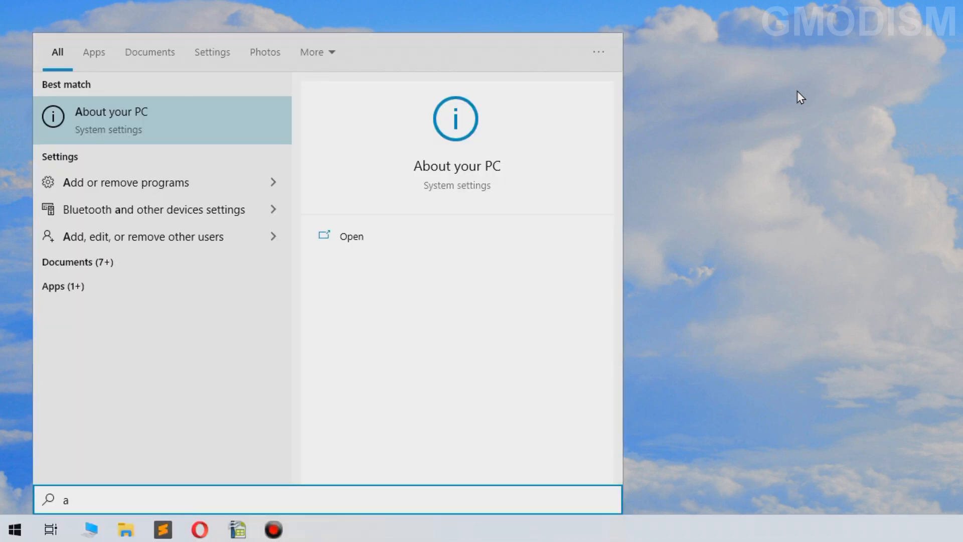
# Open the About your PC page from the Start search best match.
pyautogui.click(351, 236)
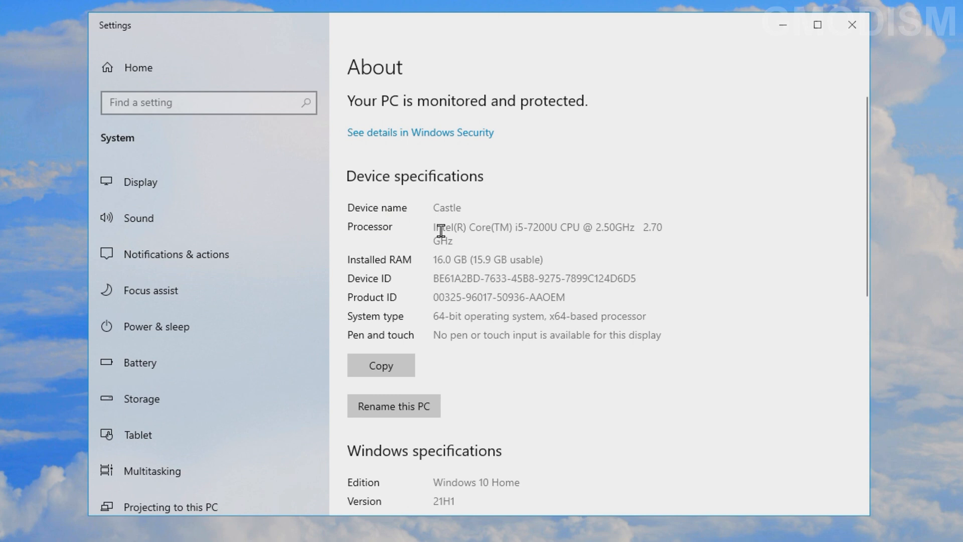
pyautogui.moveTo(439, 231)
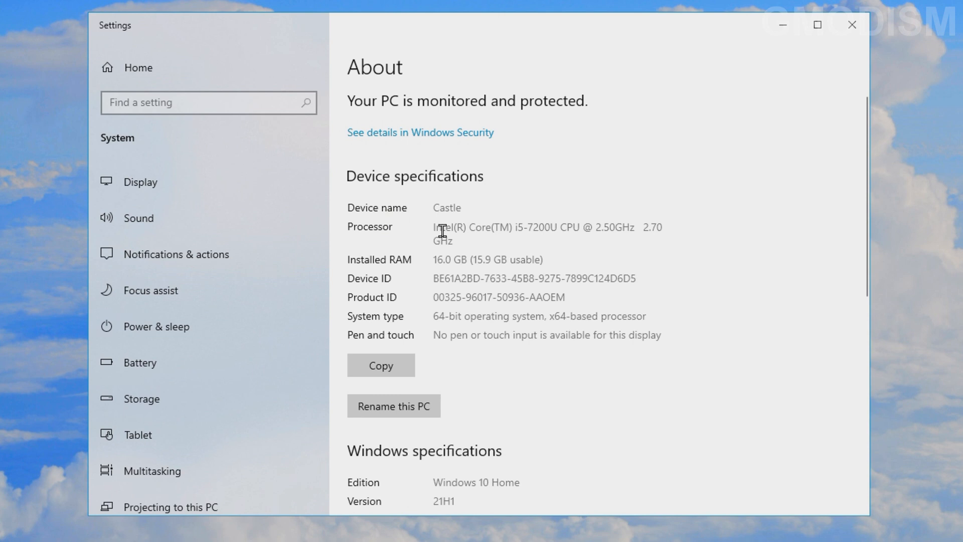
pyautogui.moveTo(448, 231)
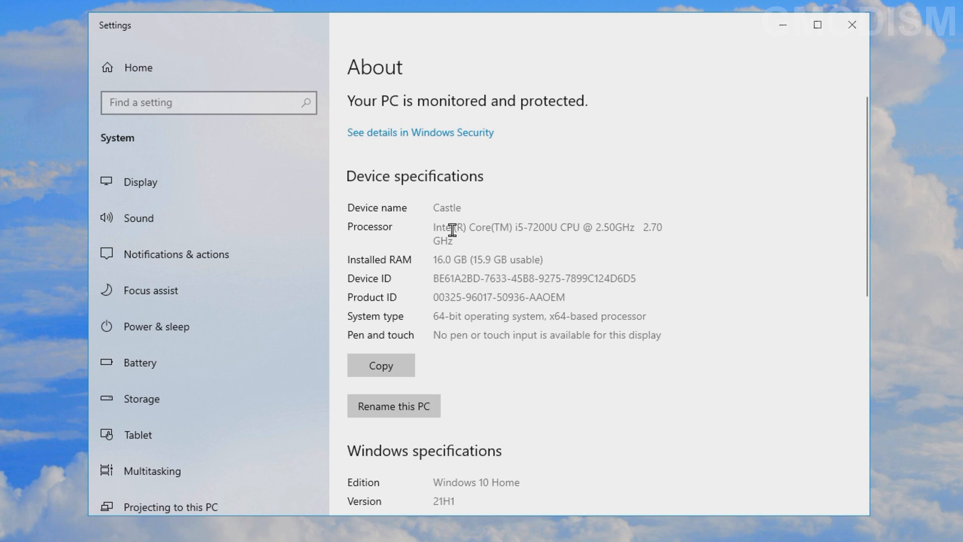
pyautogui.moveTo(403, 235)
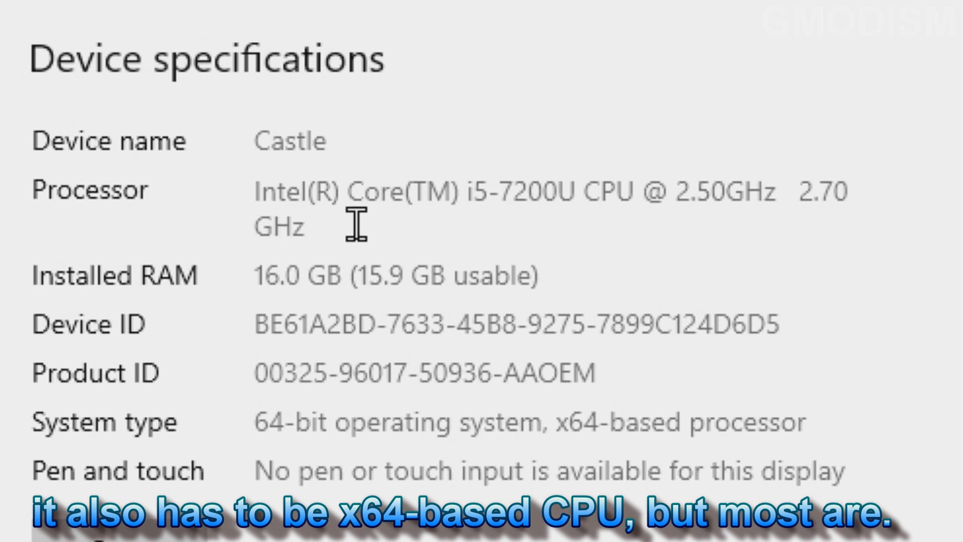
pyautogui.moveTo(512, 229)
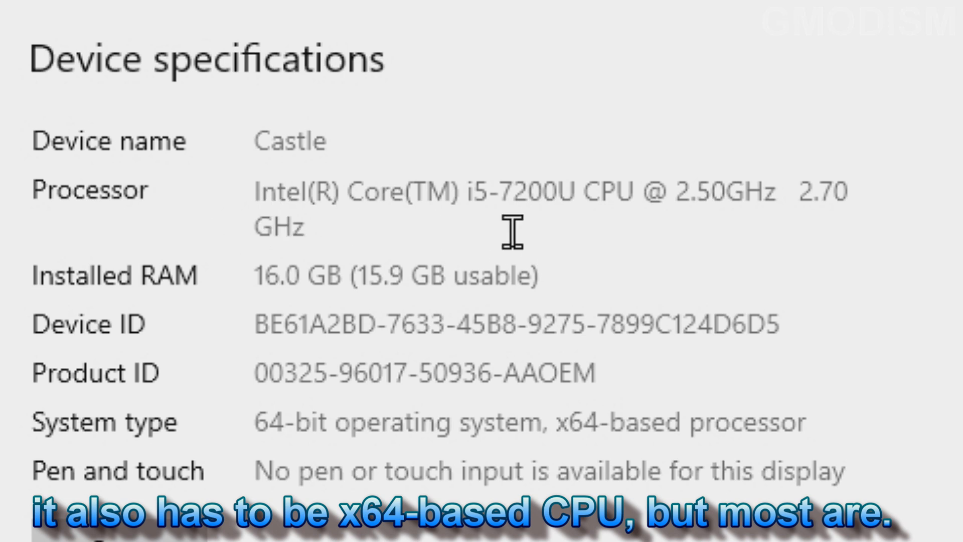
pyautogui.moveTo(693, 187)
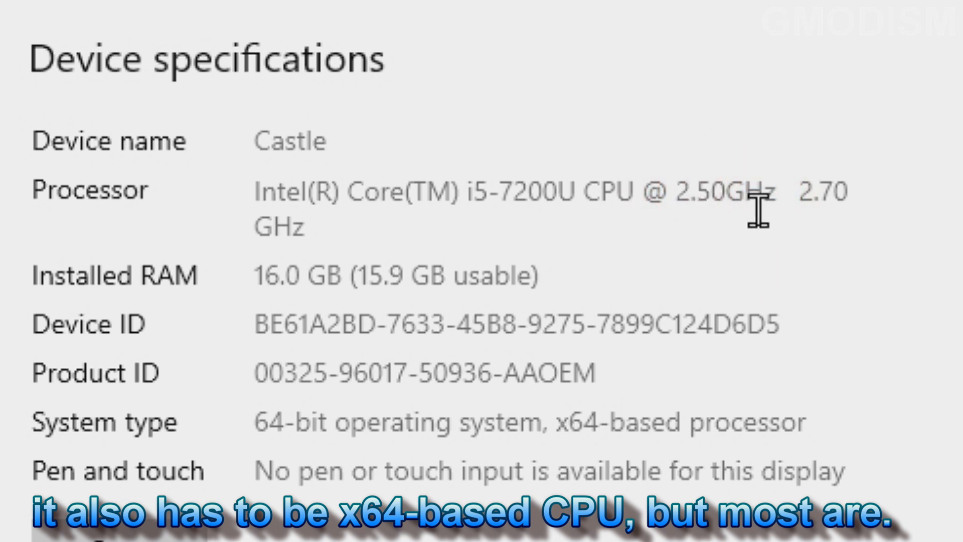
pyautogui.moveTo(869, 252)
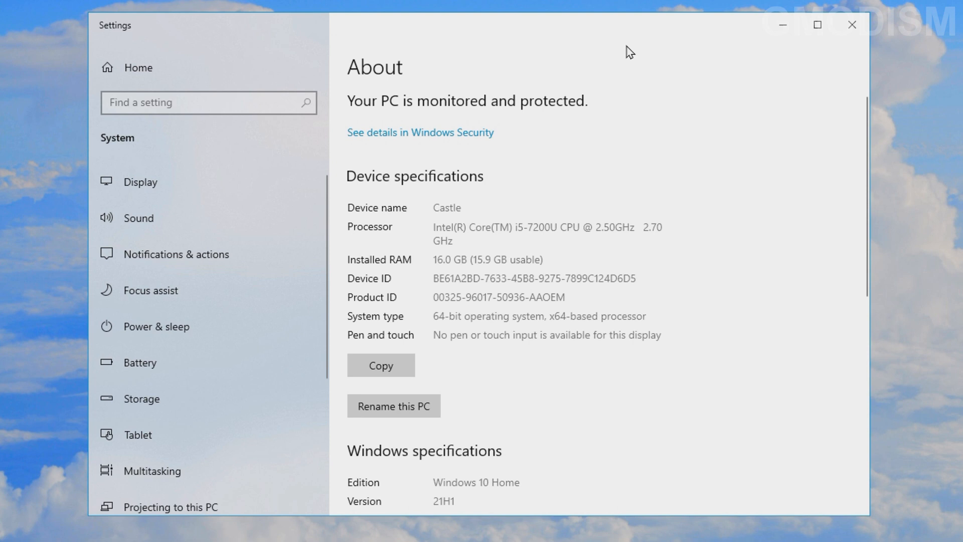
pyautogui.moveTo(634, 67)
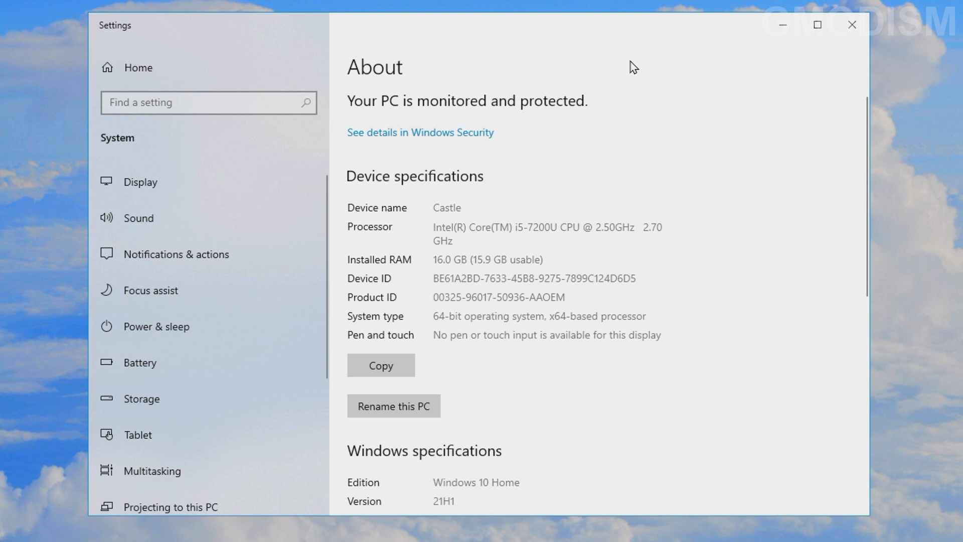
pyautogui.moveTo(476, 240)
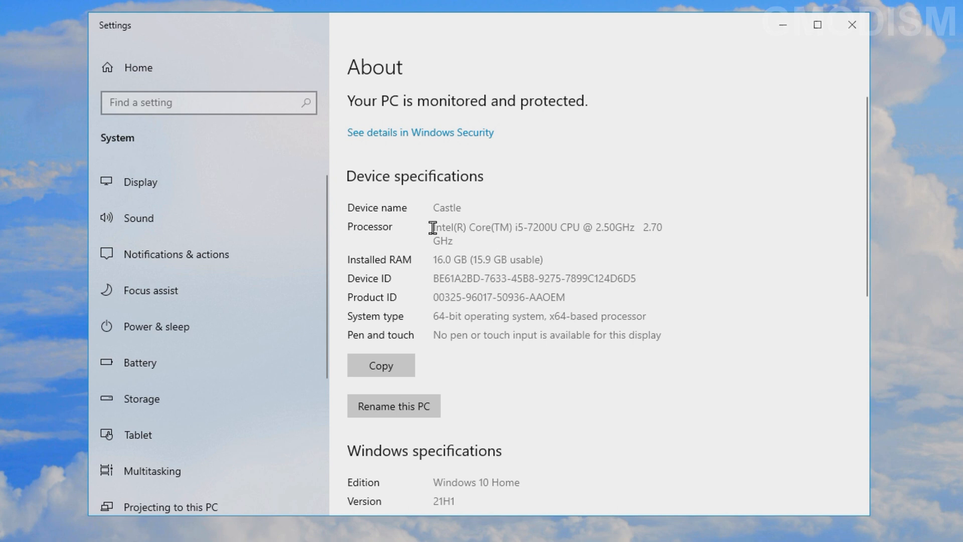
pyautogui.moveTo(432, 227); pyautogui.dragTo(582, 241)
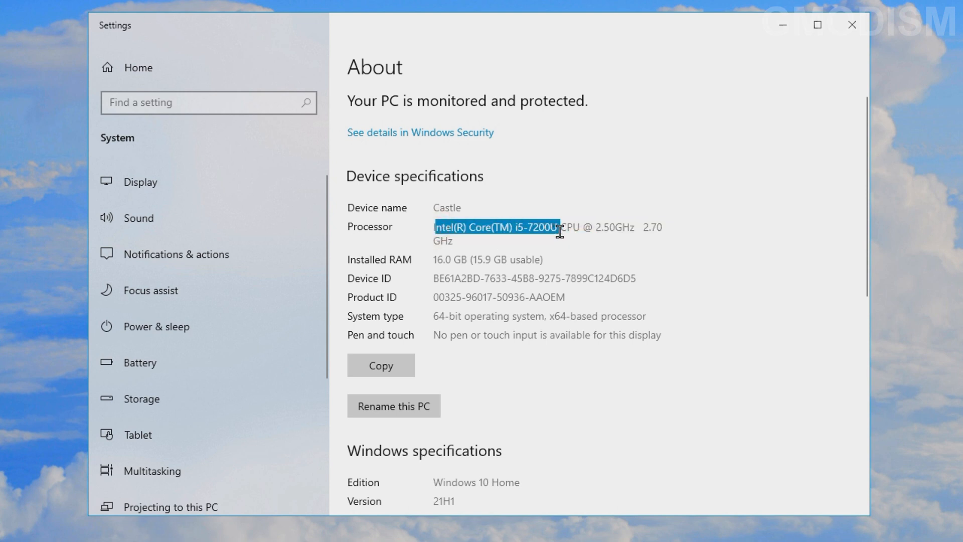
pyautogui.click(522, 227)
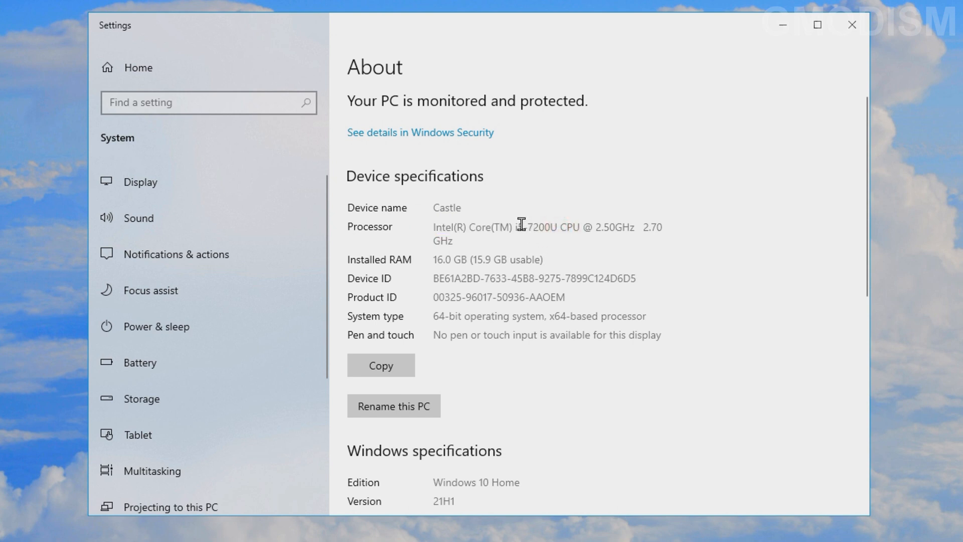
pyautogui.doubleClick(516, 227)
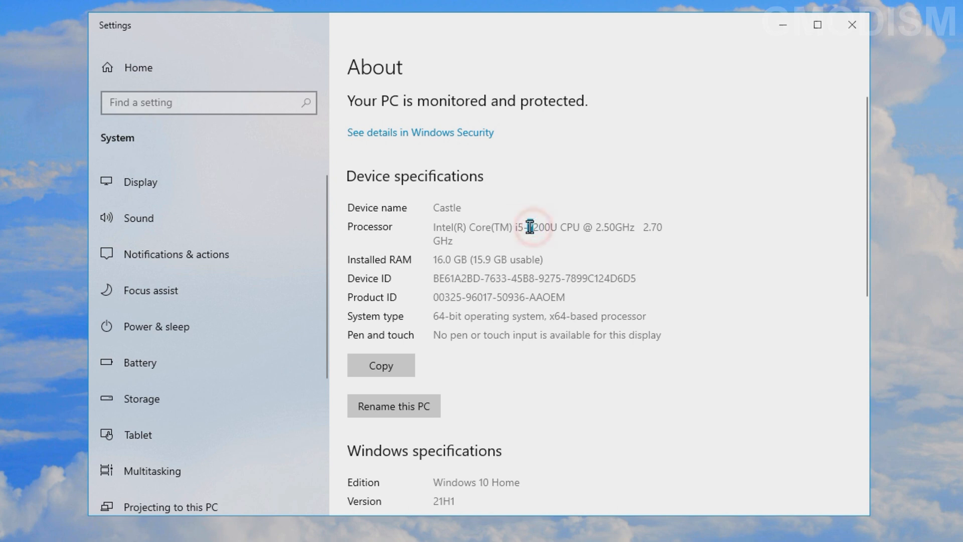
pyautogui.doubleClick(530, 227)
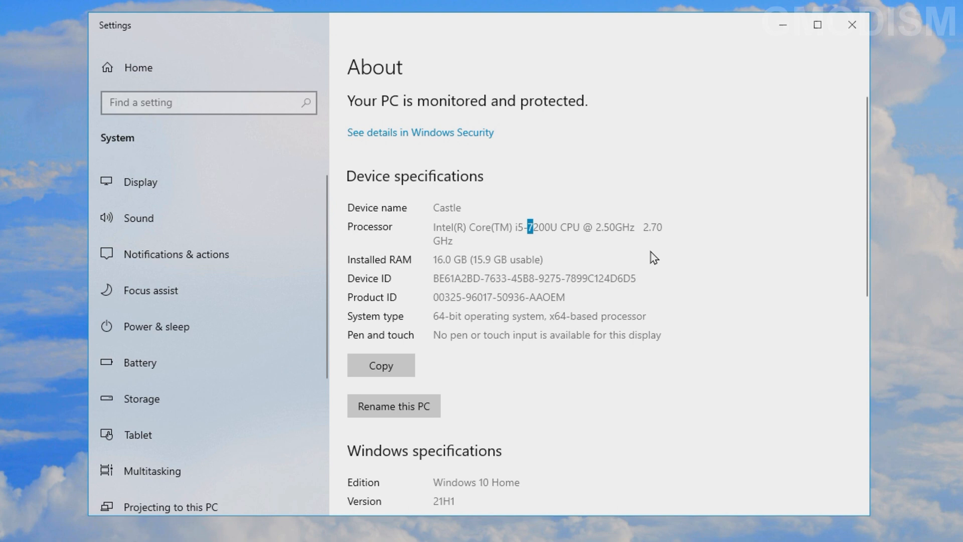
# Launch System Information via 'msinfo' and select the Processor row showing 2 cores, 4 logical processors.
pyautogui.write('msinfo')
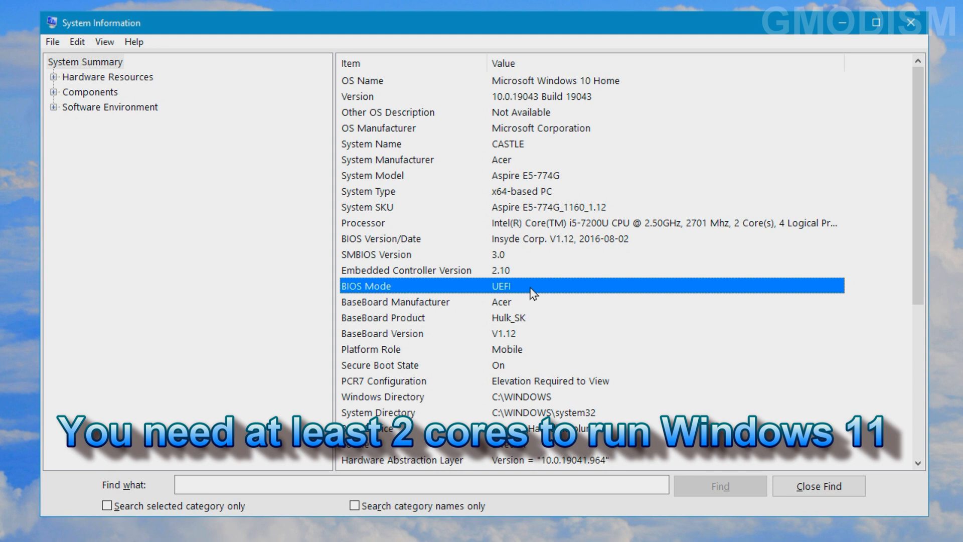
pyautogui.click(393, 223)
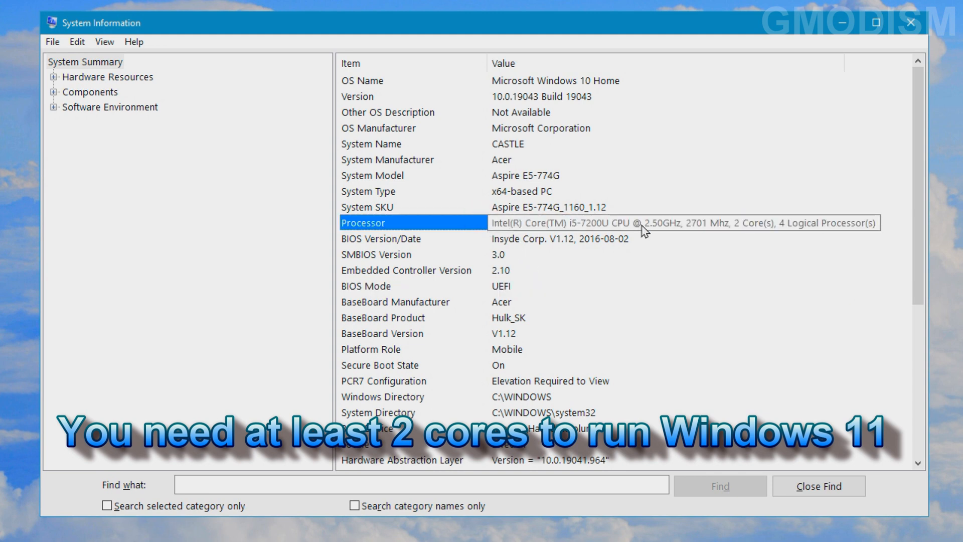